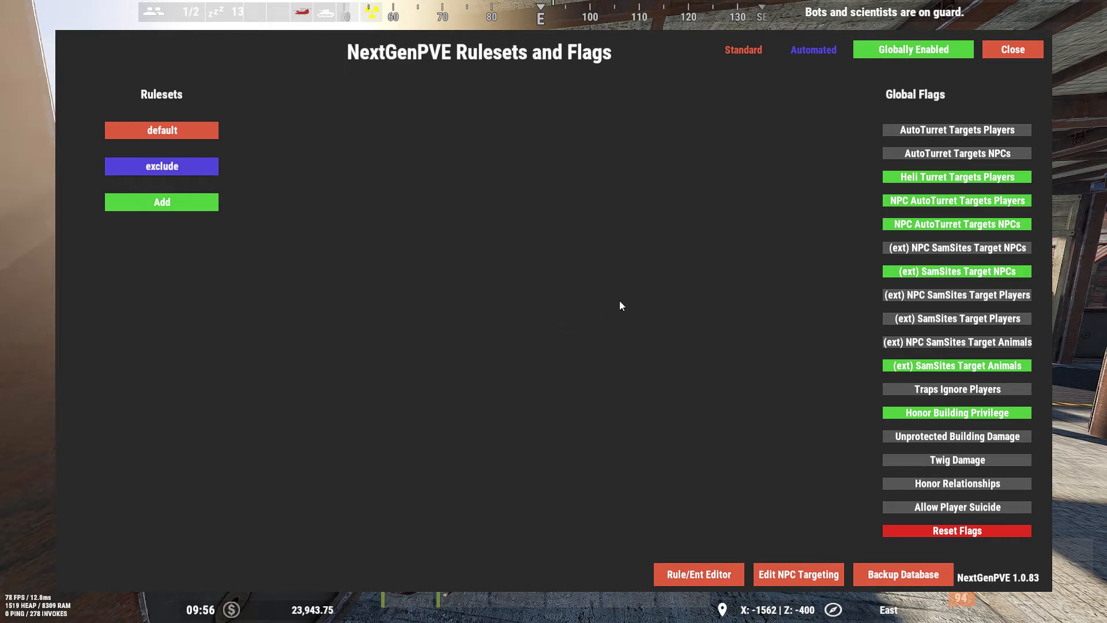
{"action": "mouse_move", "coordinate": [660, 338]}
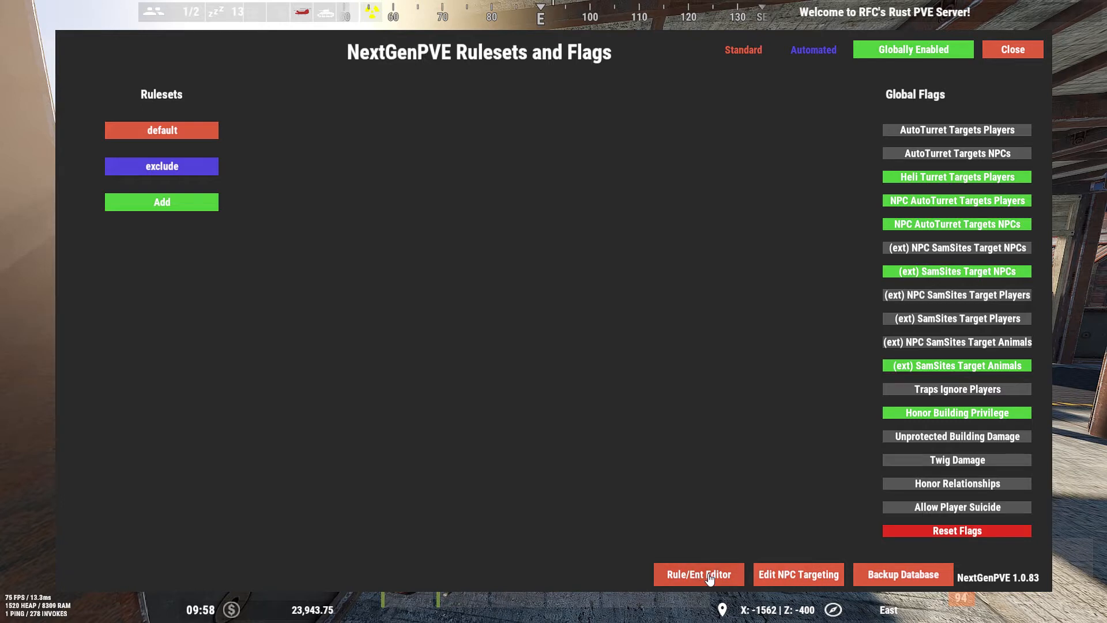
- Find UnderwaterDweller among unknown entities via search 'under' and assign it to npc
{"action": "left_click", "coordinate": [698, 574]}
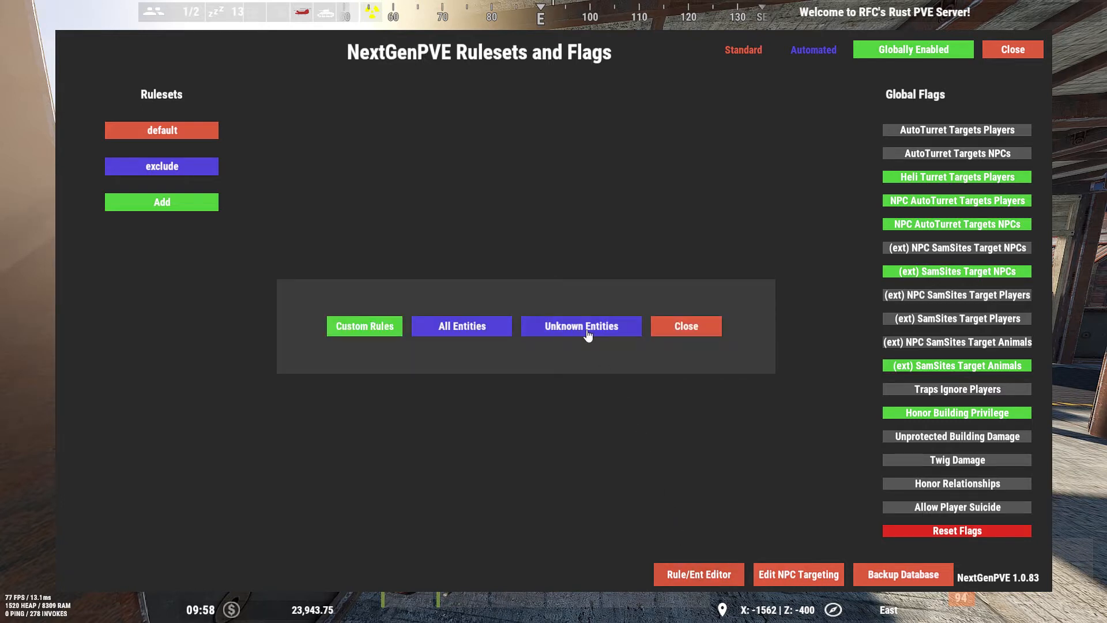
{"action": "left_click", "coordinate": [580, 325]}
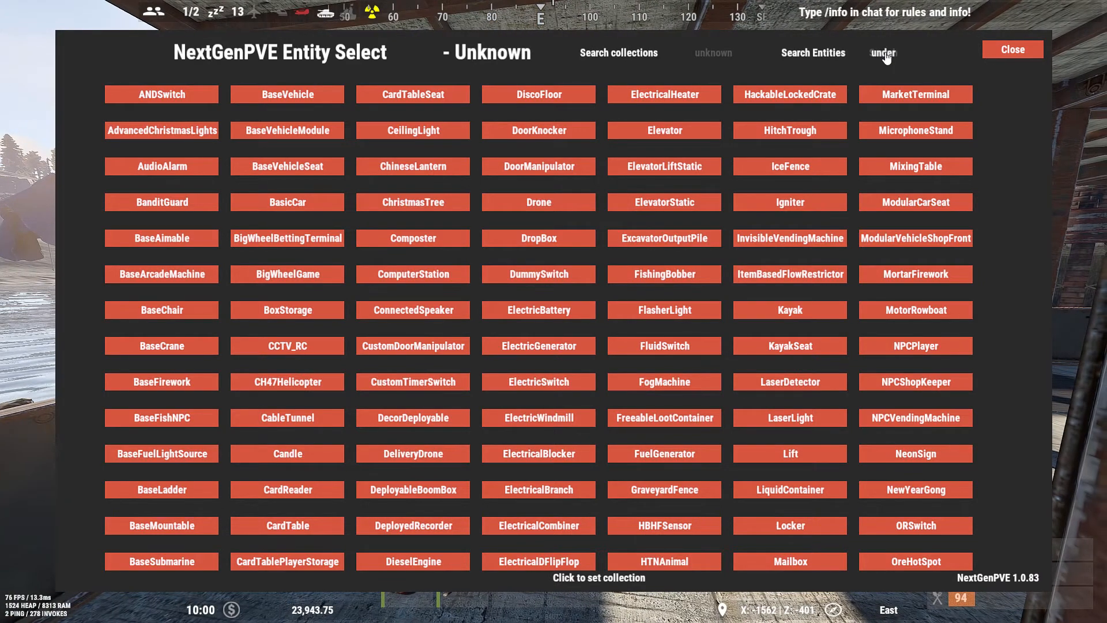
{"action": "left_click", "coordinate": [883, 51]}
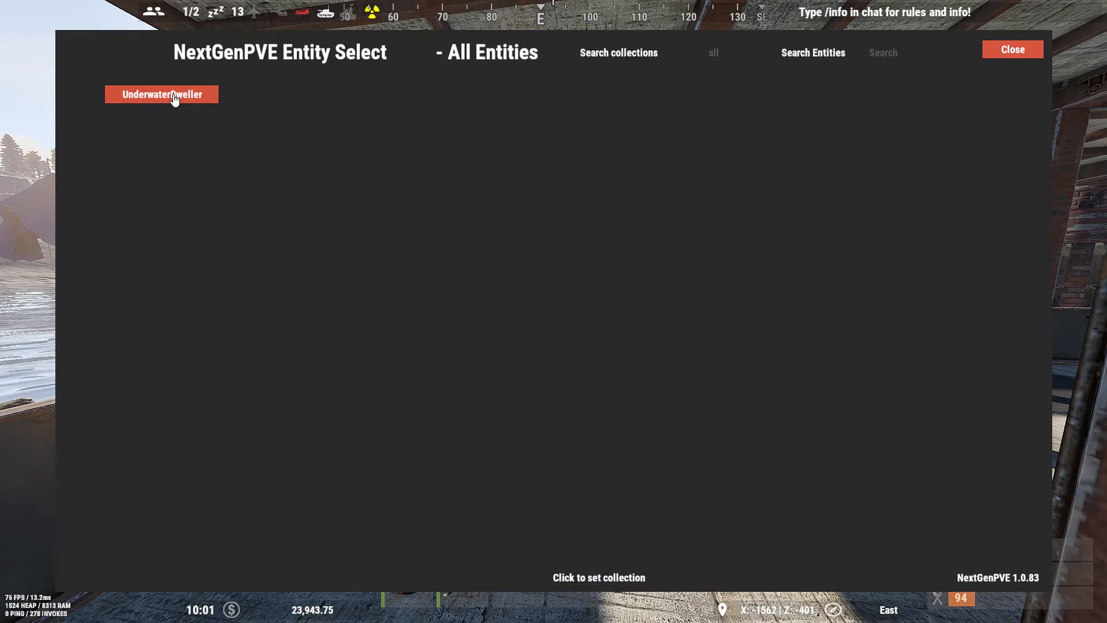
{"action": "left_click", "coordinate": [161, 94]}
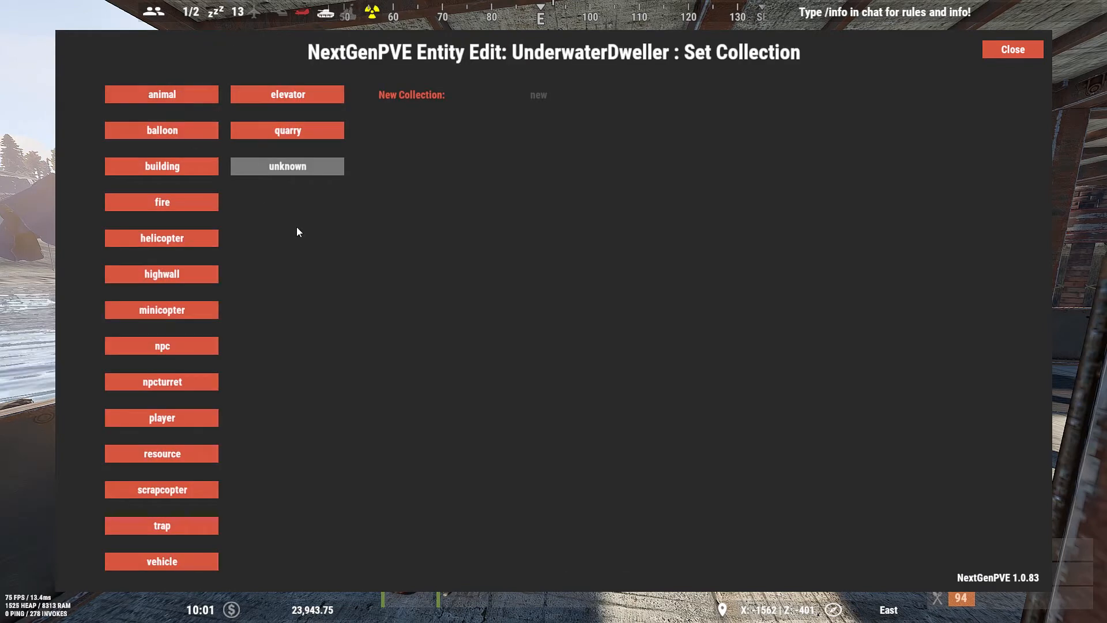
{"action": "mouse_move", "coordinate": [187, 417]}
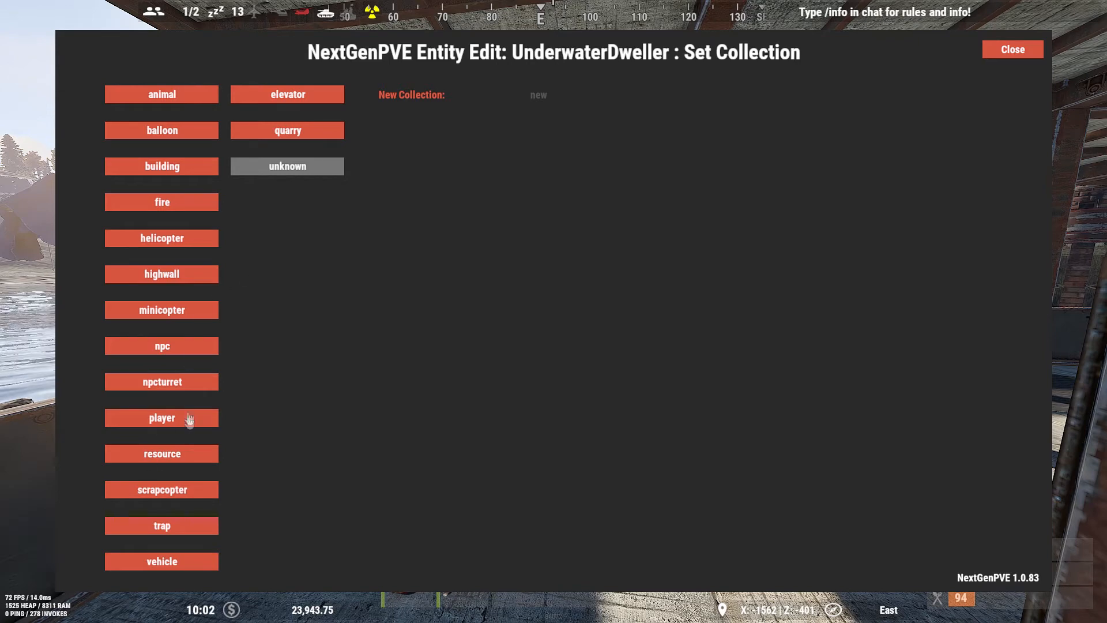
{"action": "left_click", "coordinate": [287, 166]}
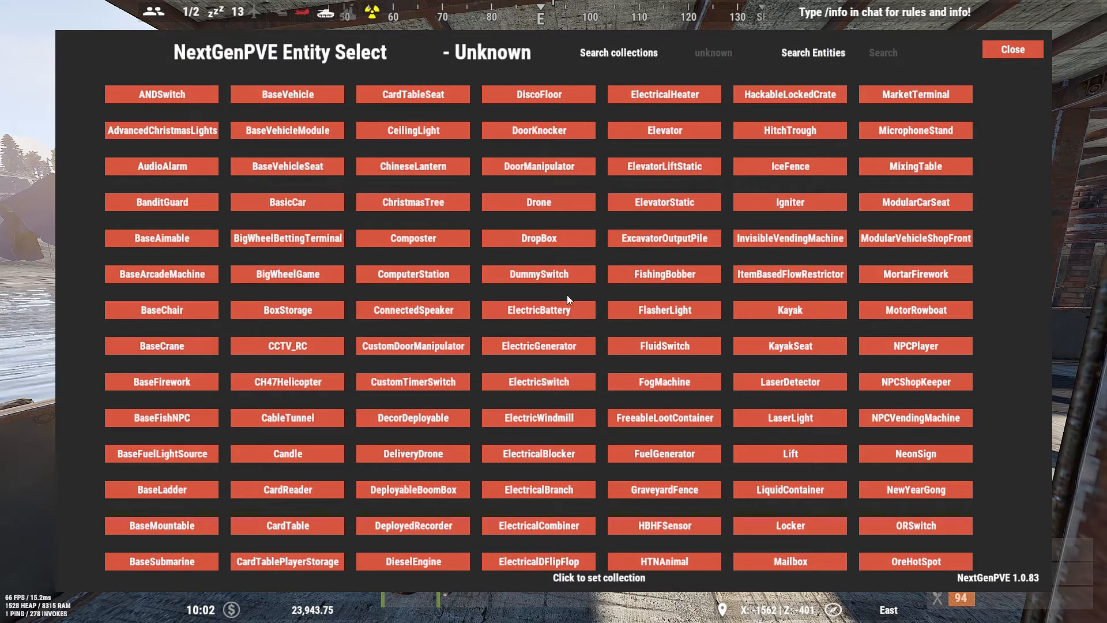
{"action": "mouse_move", "coordinate": [981, 73]}
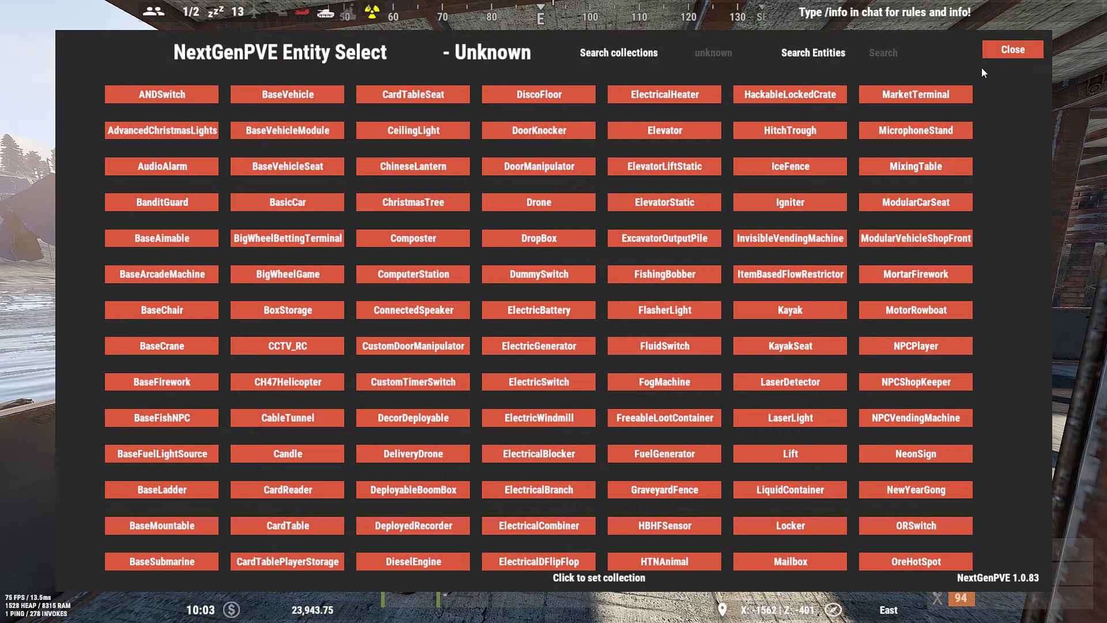
{"action": "mouse_move", "coordinate": [896, 56]}
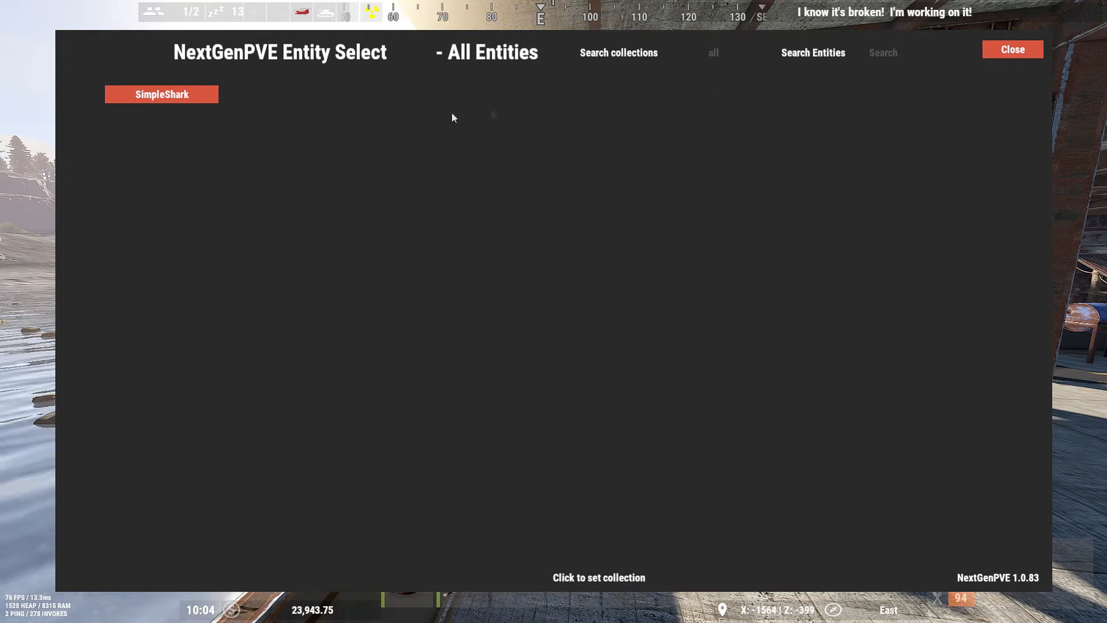
- Assign the searched SimpleShark entity to the animal collection
{"action": "left_click", "coordinate": [161, 93]}
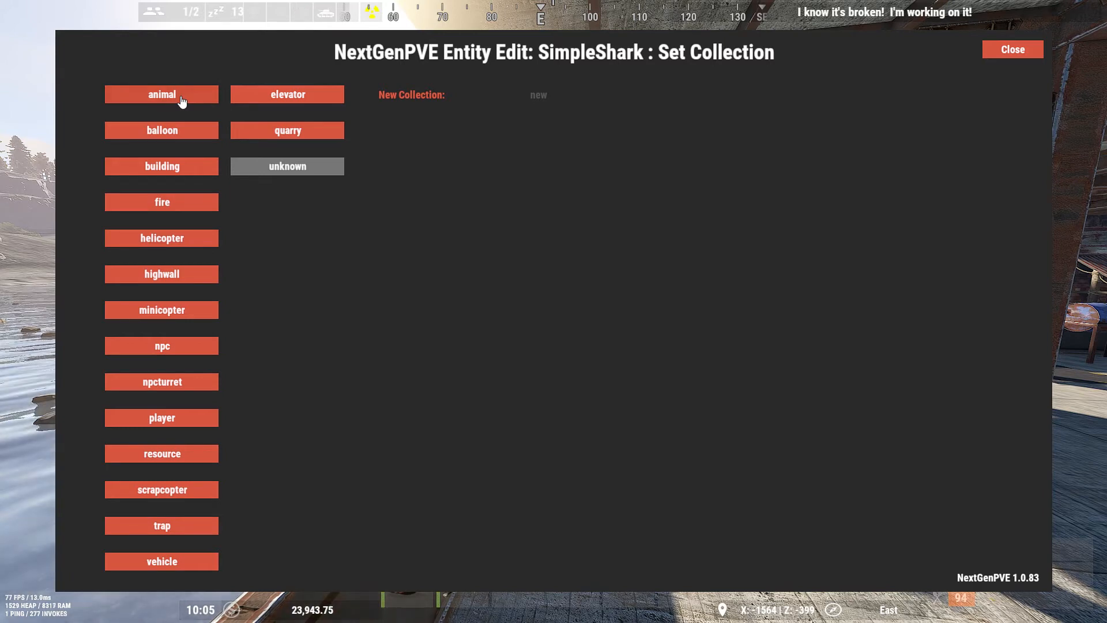
{"action": "left_click", "coordinate": [287, 166]}
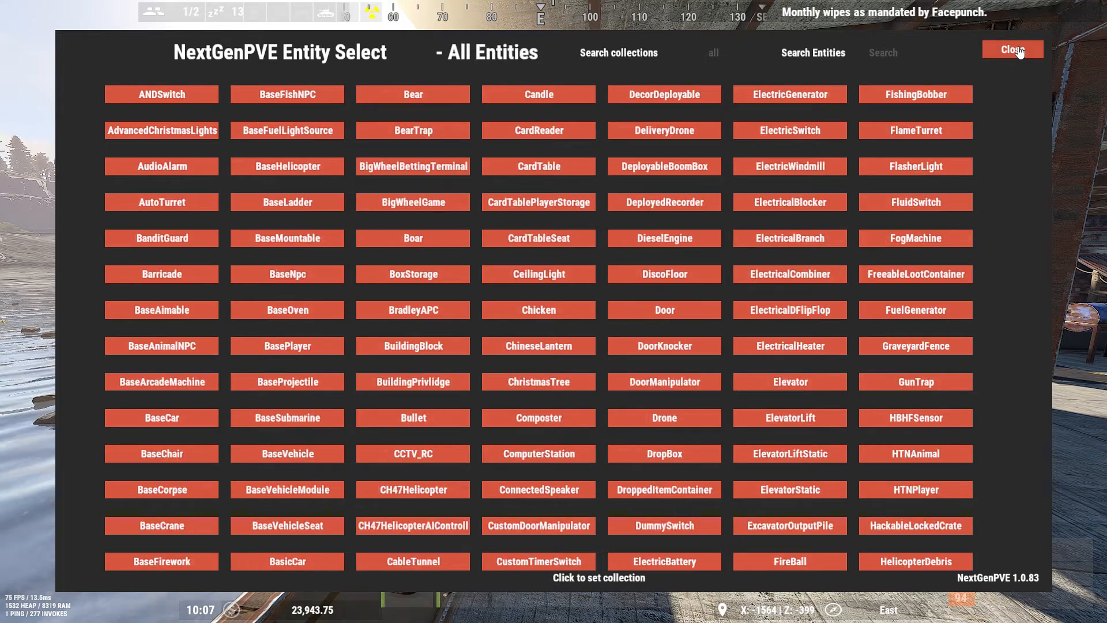
{"action": "left_click", "coordinate": [1011, 50]}
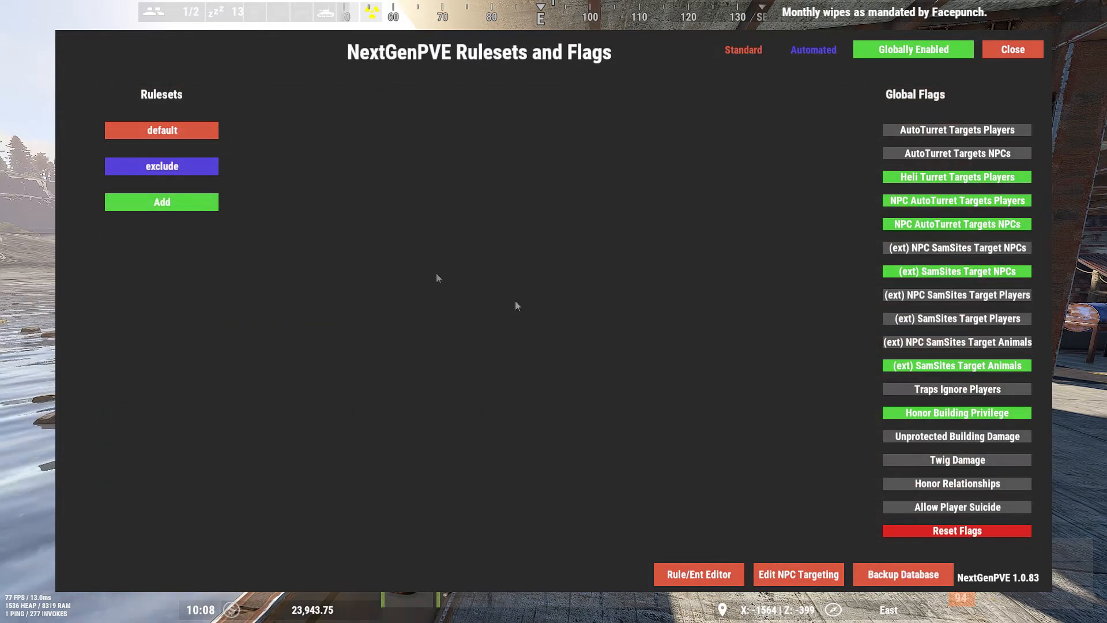
{"action": "left_click", "coordinate": [162, 130]}
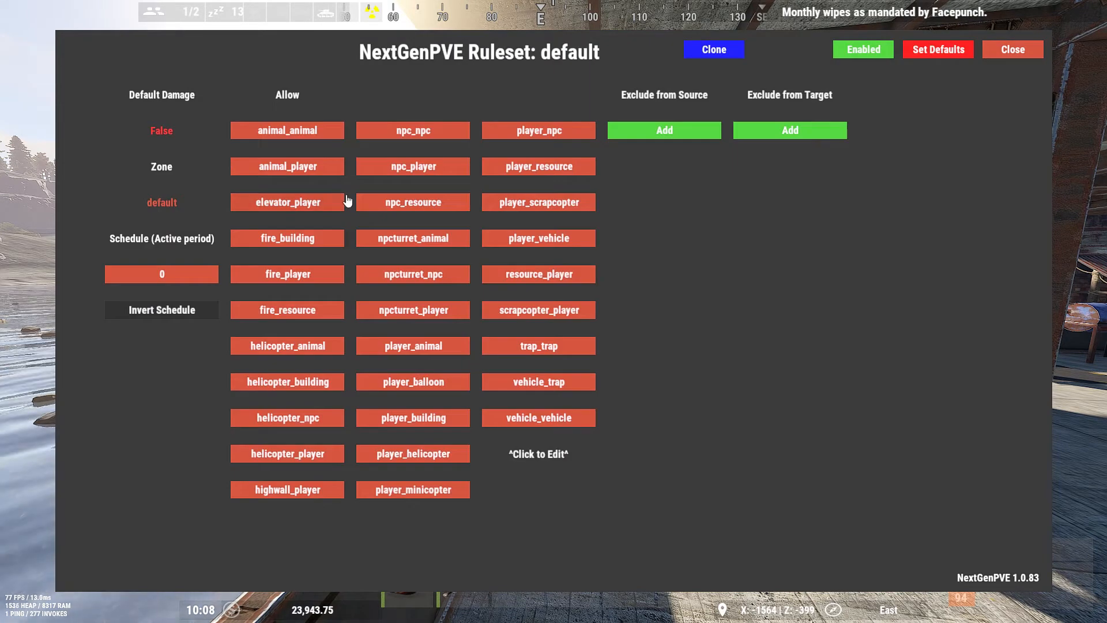
{"action": "mouse_move", "coordinate": [304, 178]}
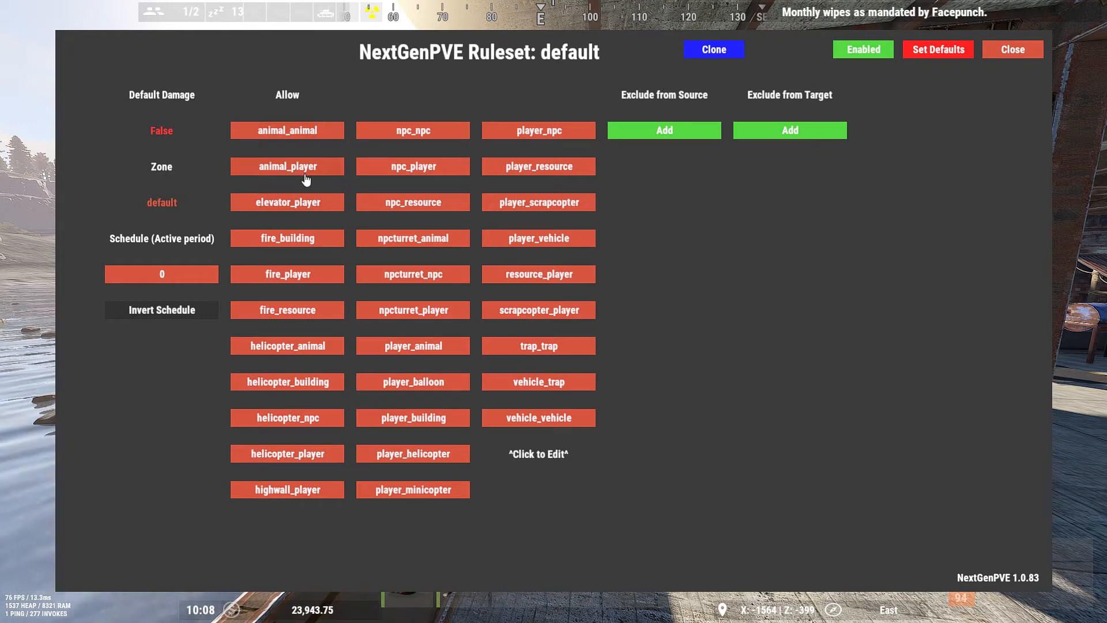
{"action": "mouse_move", "coordinate": [305, 170]}
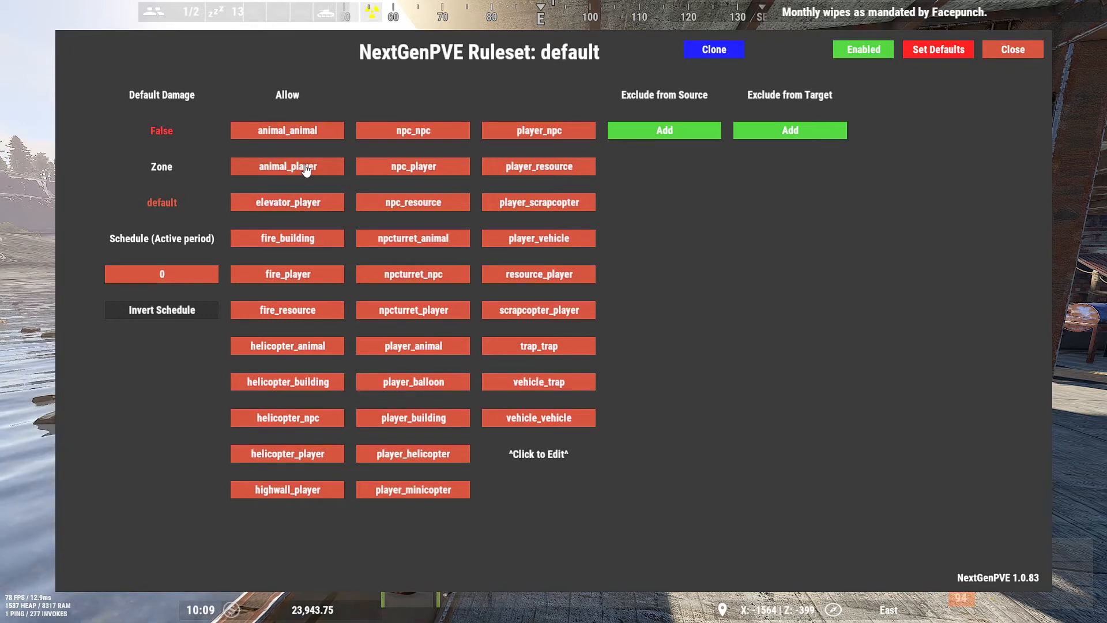
{"action": "mouse_move", "coordinate": [425, 302]}
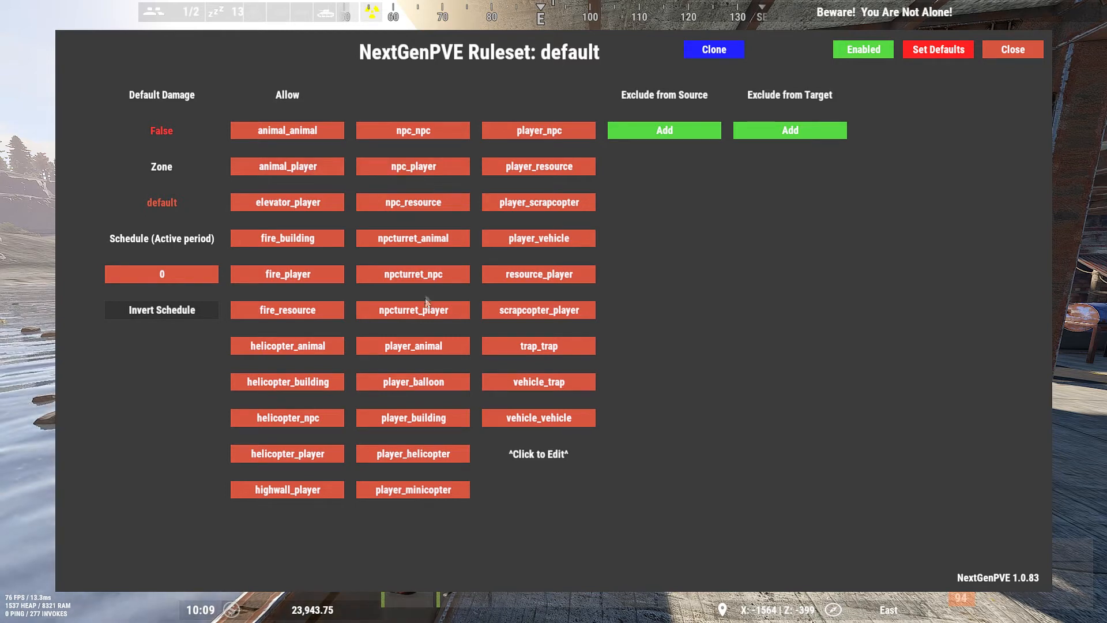
{"action": "mouse_move", "coordinate": [425, 350]}
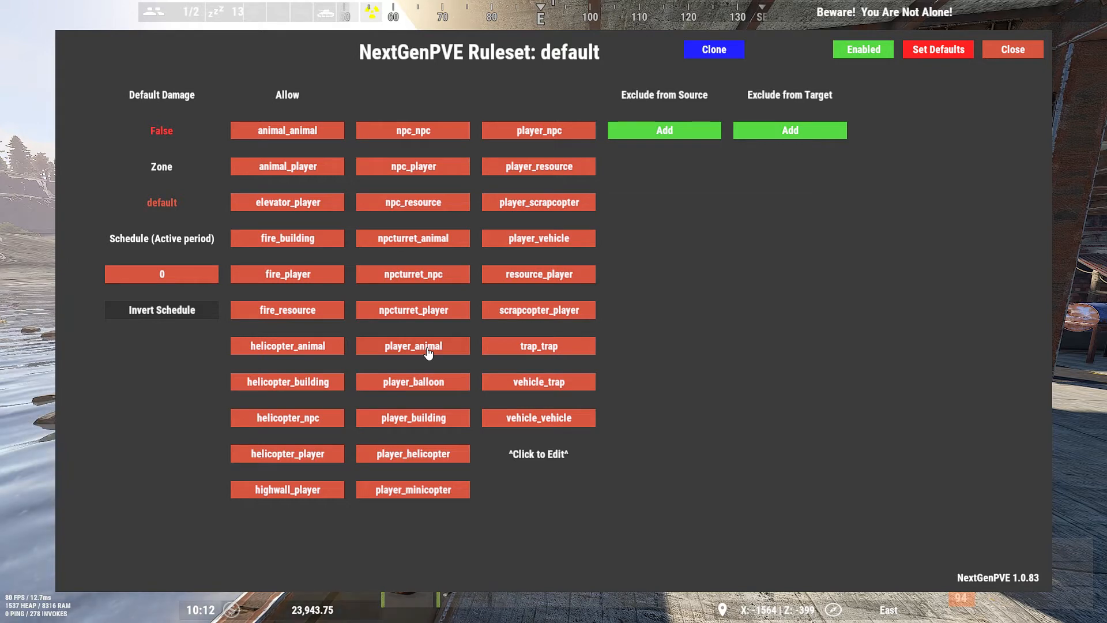
{"action": "mouse_move", "coordinate": [402, 110]}
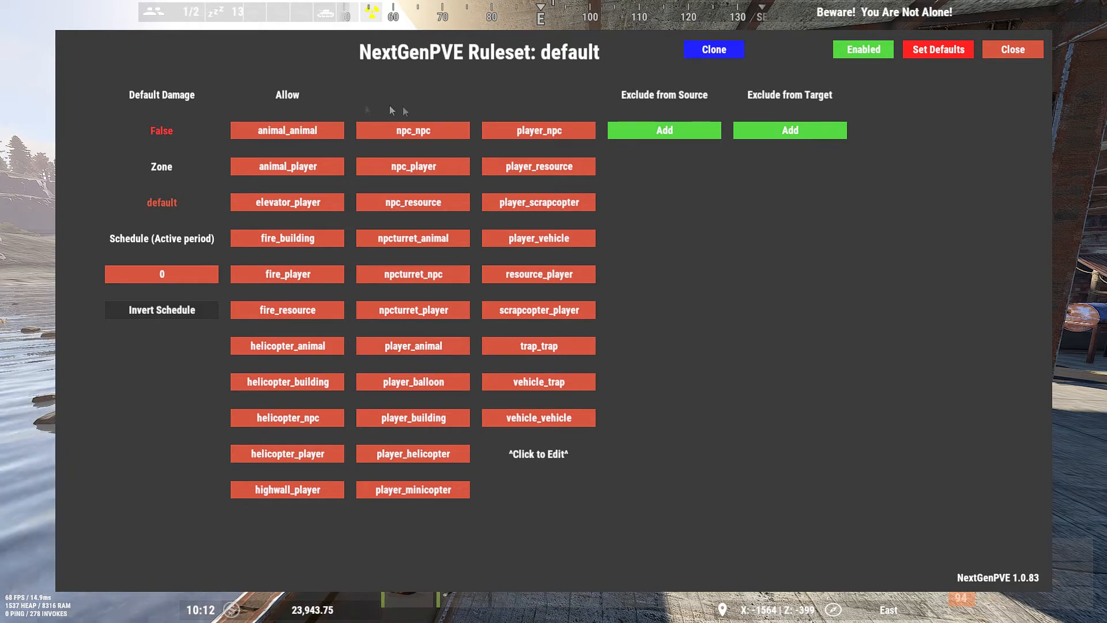
{"action": "mouse_move", "coordinate": [441, 438]}
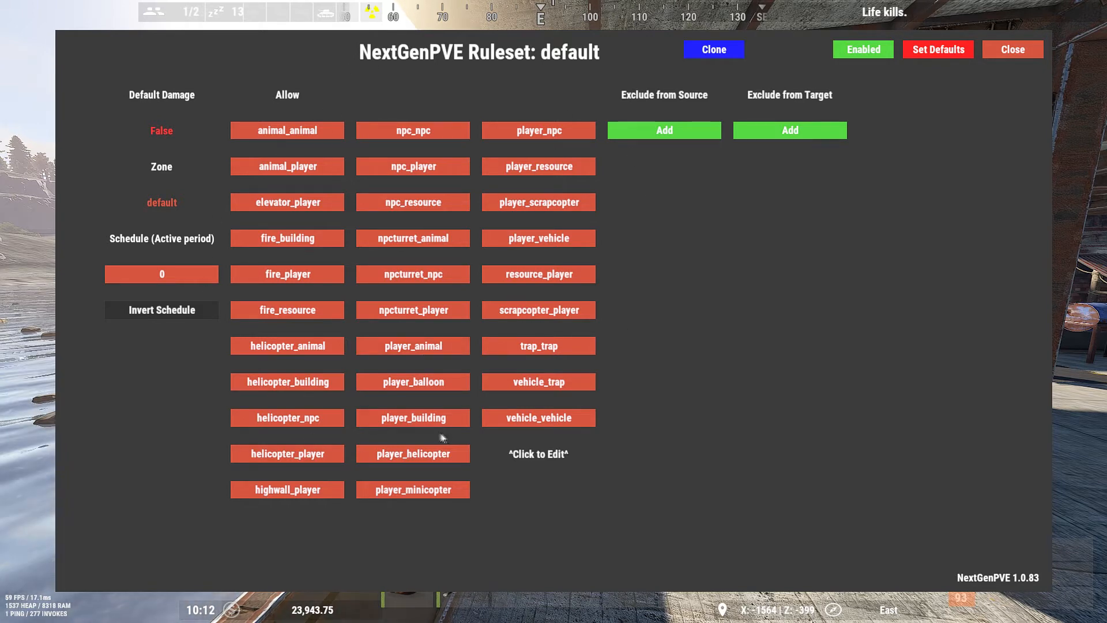
{"action": "mouse_move", "coordinate": [515, 141]}
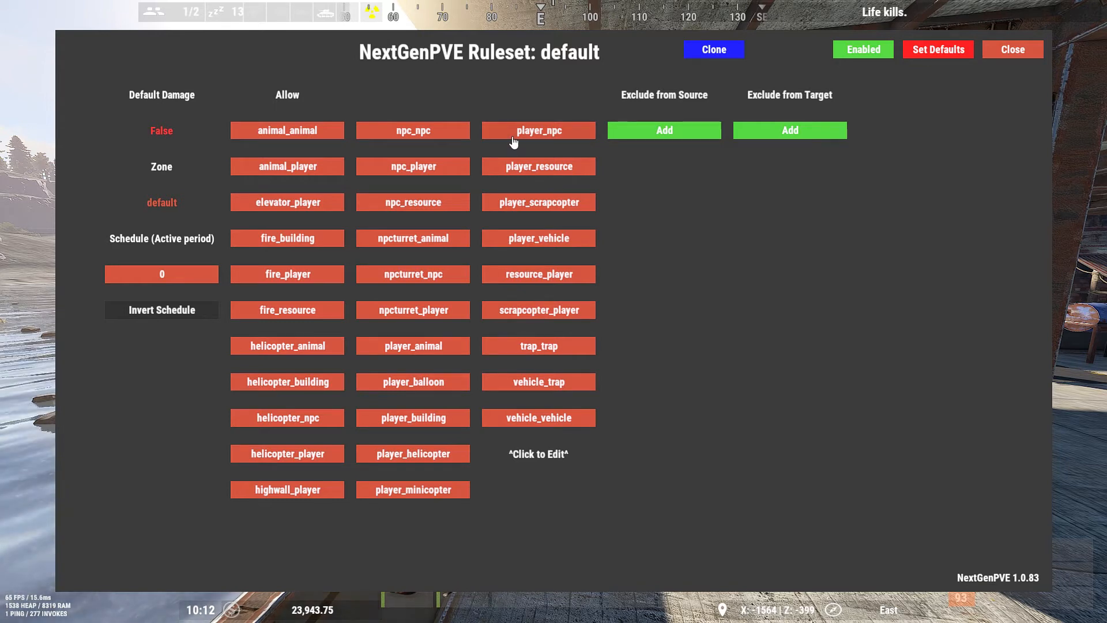
{"action": "mouse_move", "coordinate": [532, 136]}
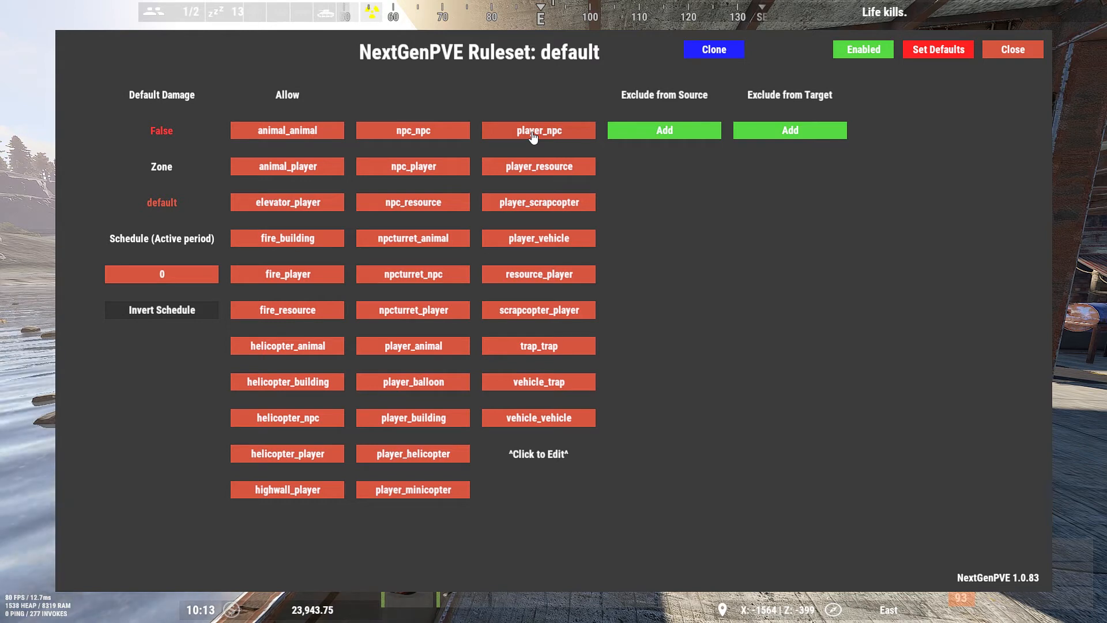
{"action": "mouse_move", "coordinate": [525, 149]}
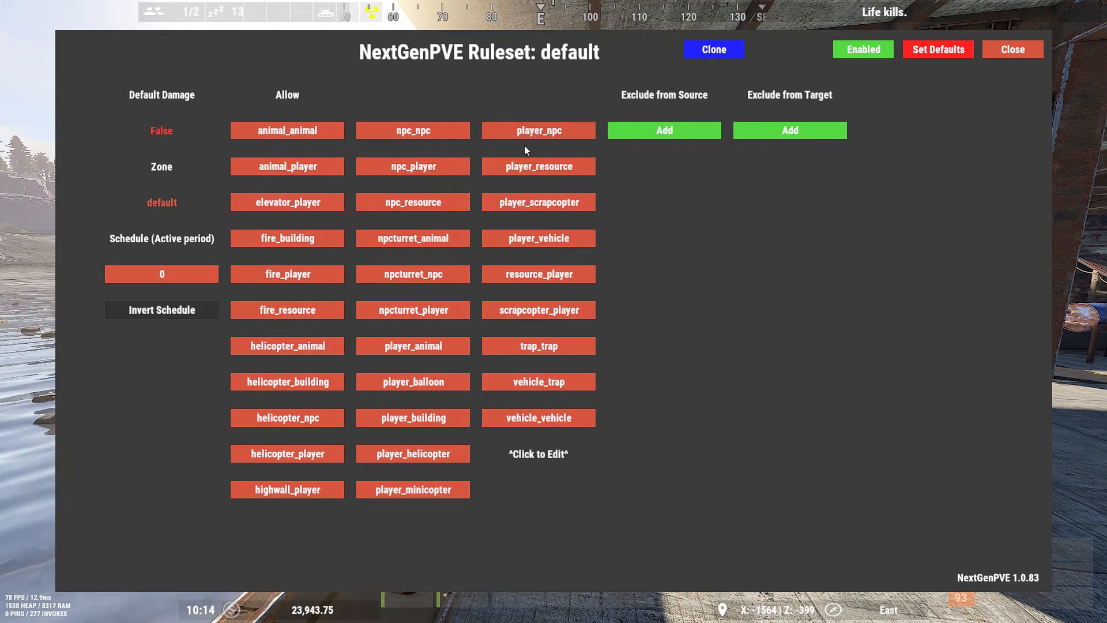
{"action": "mouse_move", "coordinate": [417, 309]}
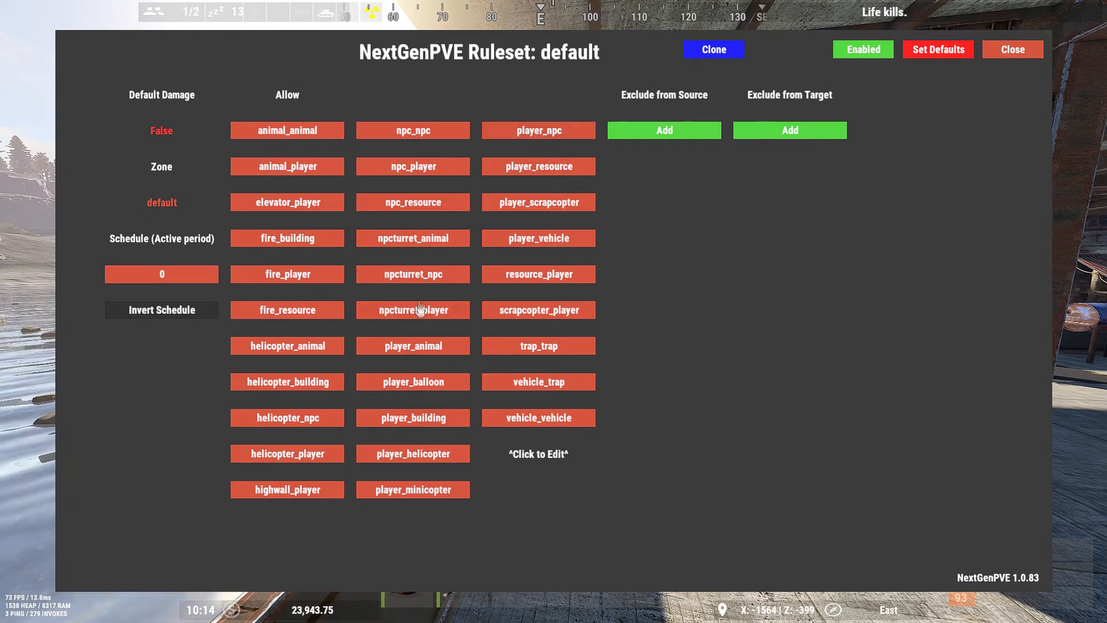
{"action": "mouse_move", "coordinate": [413, 166]}
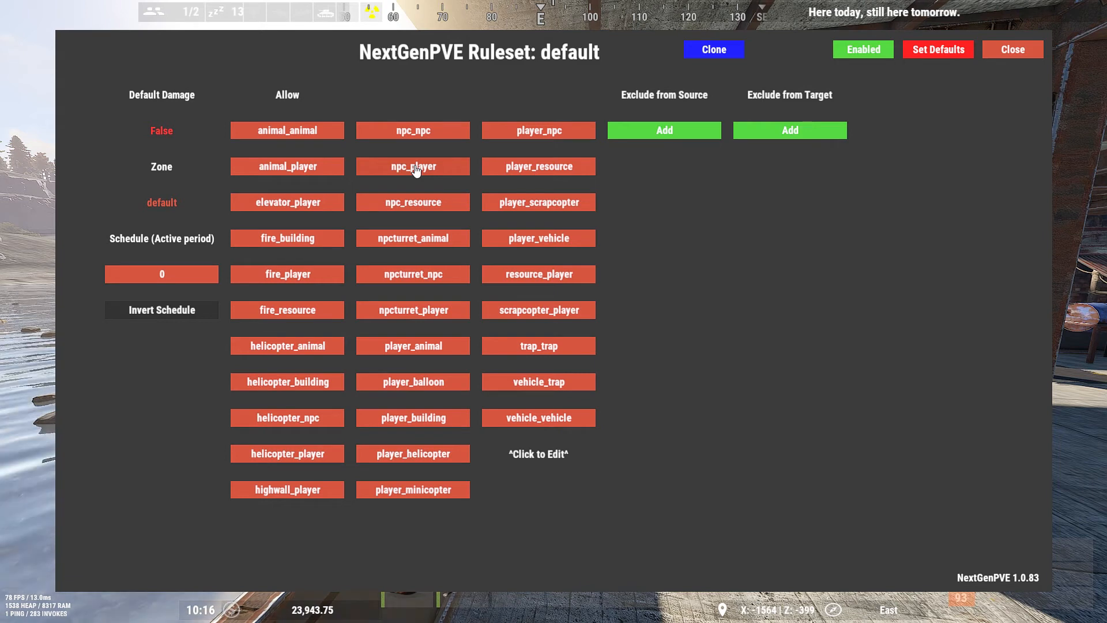
{"action": "mouse_move", "coordinate": [771, 64]}
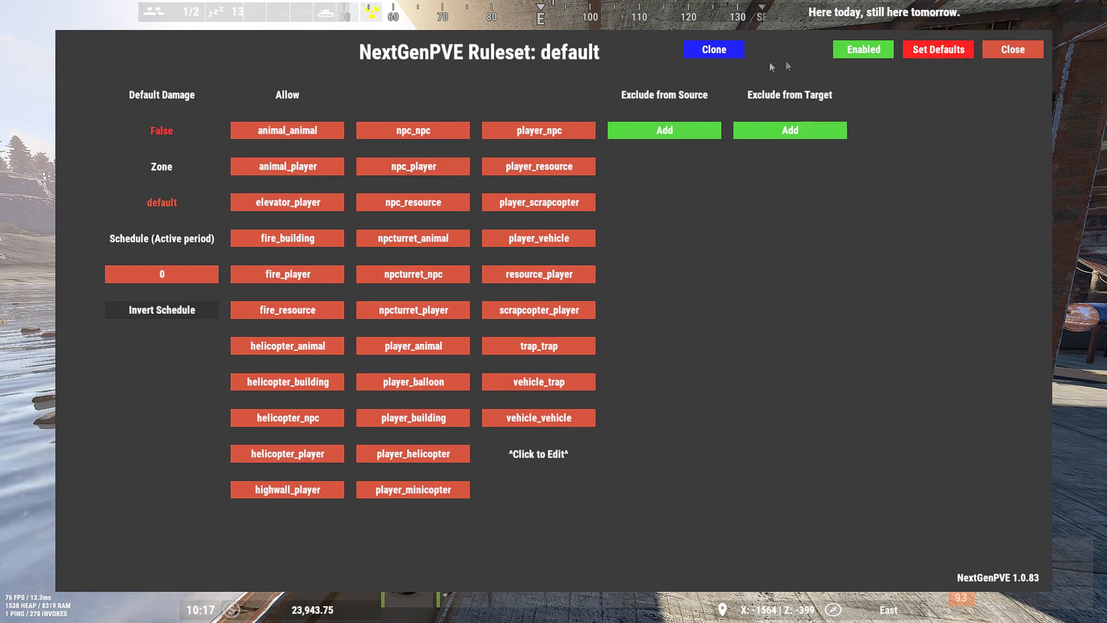
- Search 'tunnel' in Entity Select and keep TunnelDweller in the npc collection
{"action": "left_click", "coordinate": [1011, 49]}
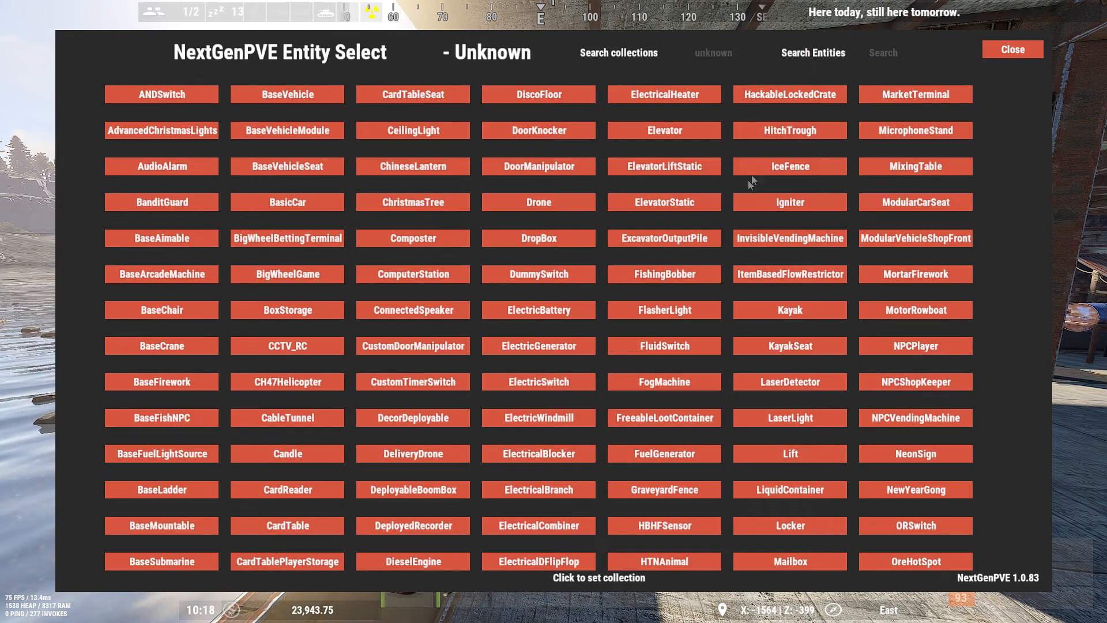
{"action": "mouse_move", "coordinate": [902, 63]}
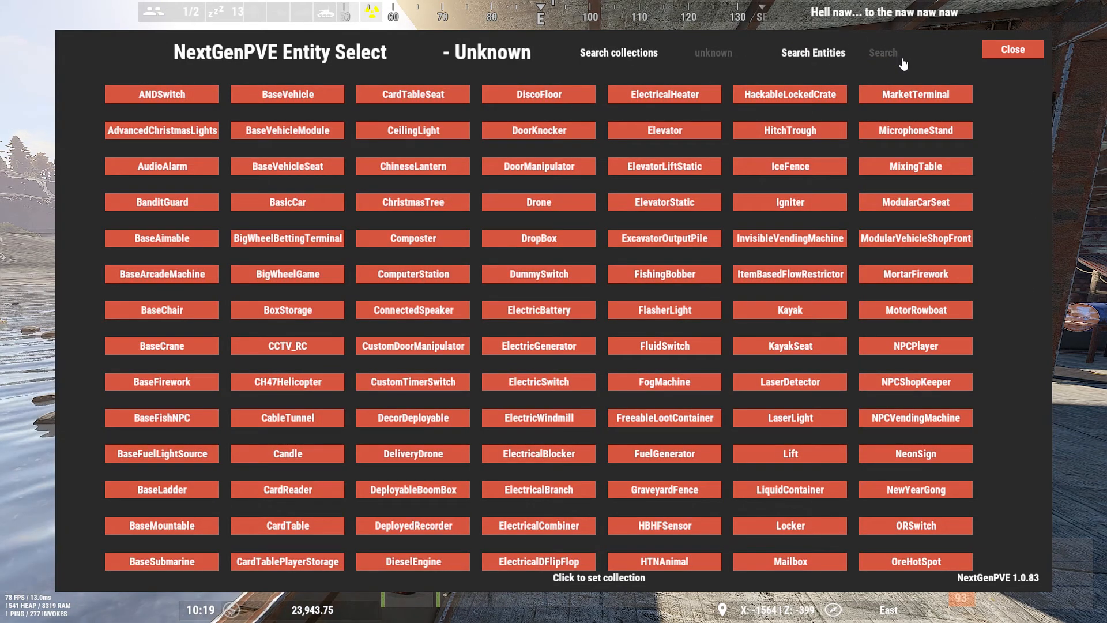
{"action": "type", "text": "tunnel"}
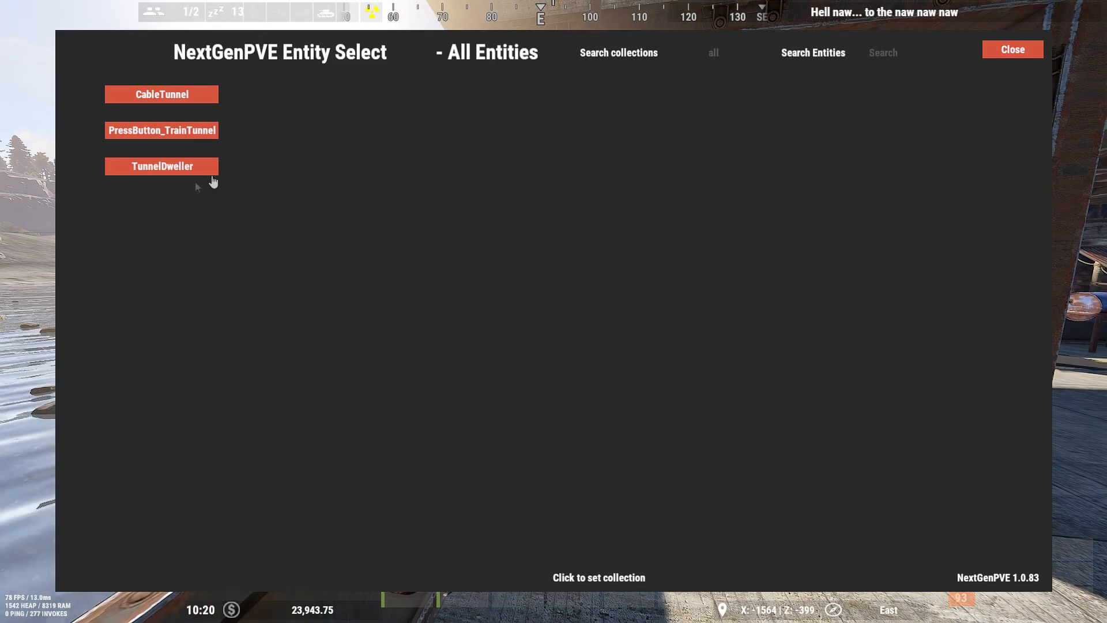
{"action": "left_click", "coordinate": [161, 166]}
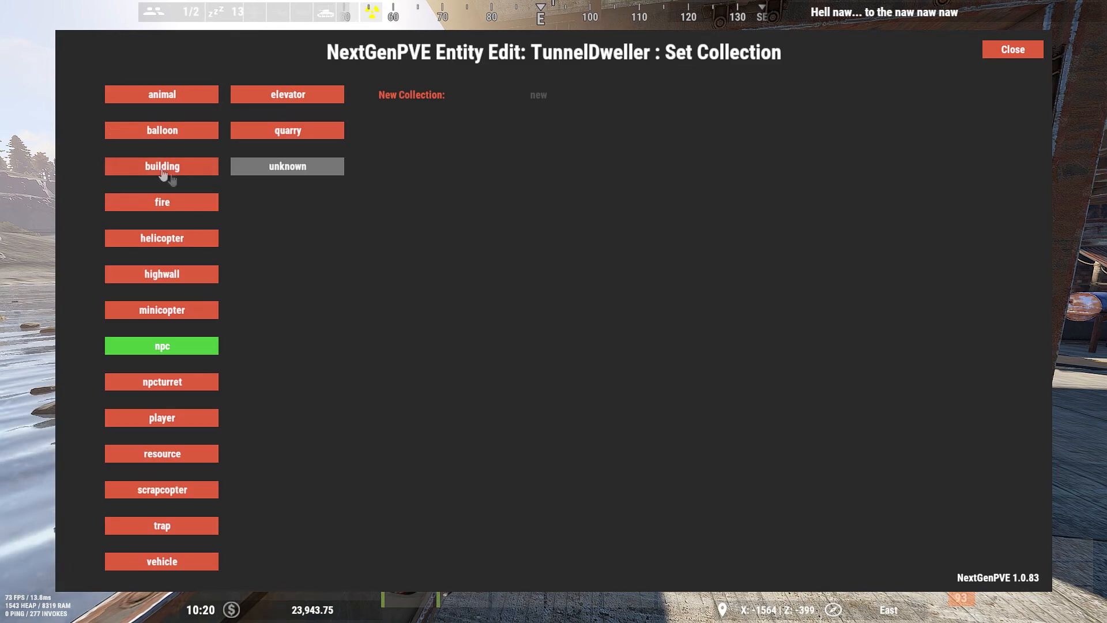
{"action": "mouse_move", "coordinate": [162, 351]}
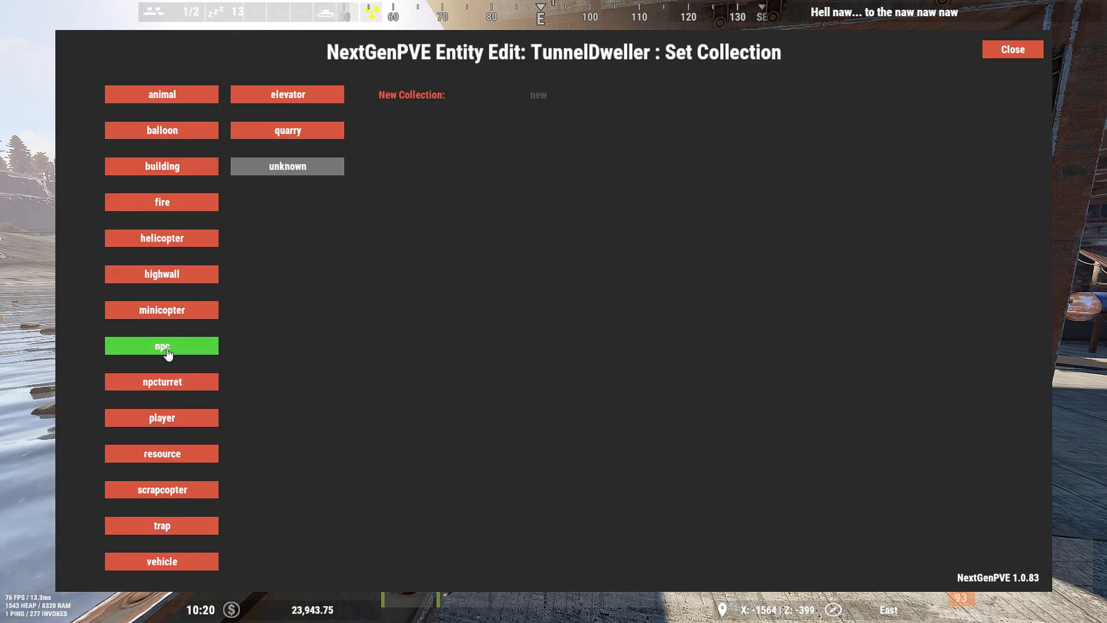
{"action": "mouse_move", "coordinate": [253, 341]}
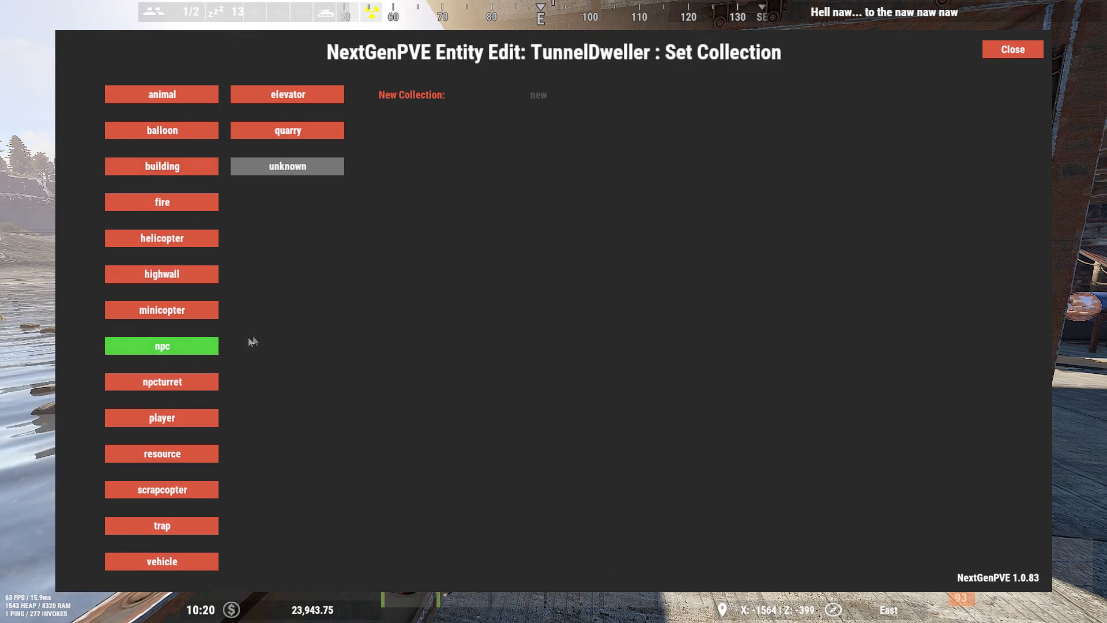
{"action": "mouse_move", "coordinate": [296, 350]}
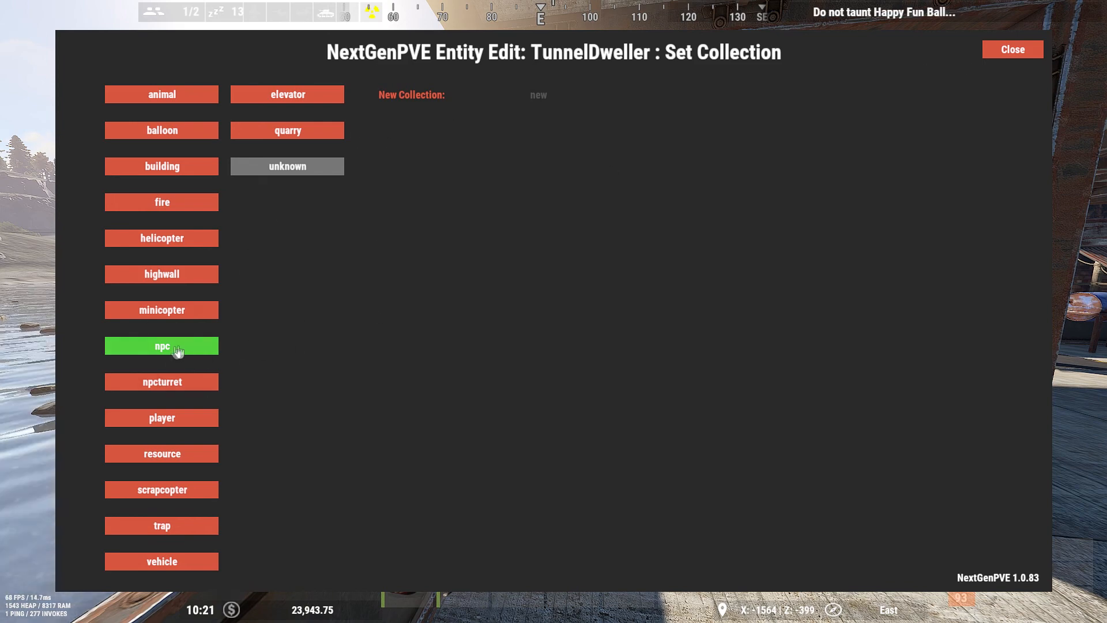
{"action": "left_click", "coordinate": [161, 345]}
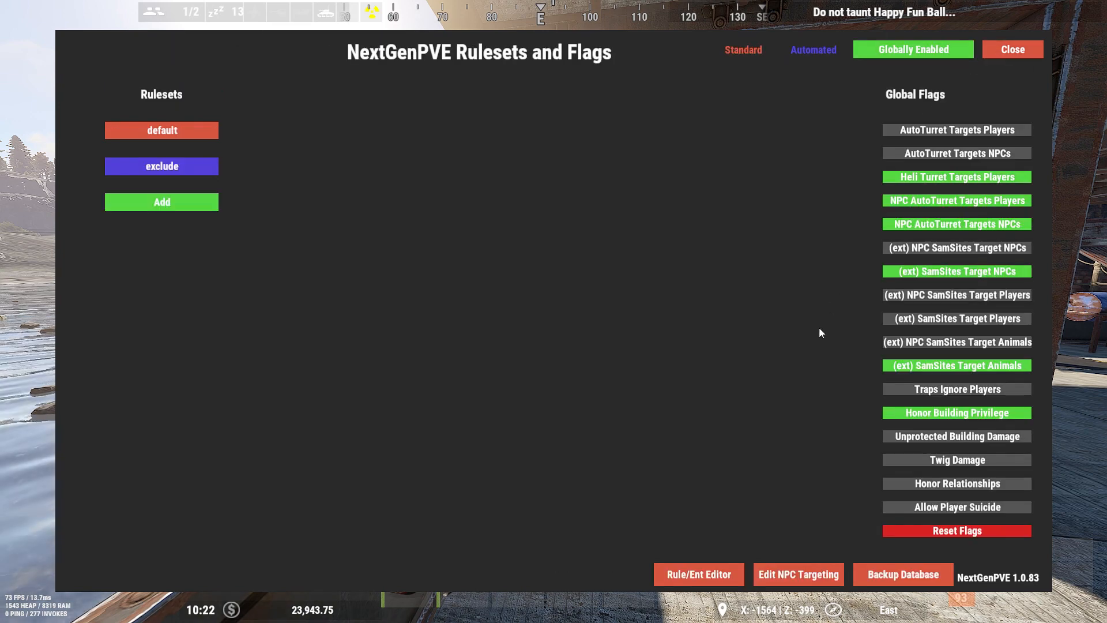
{"action": "mouse_move", "coordinate": [765, 165]}
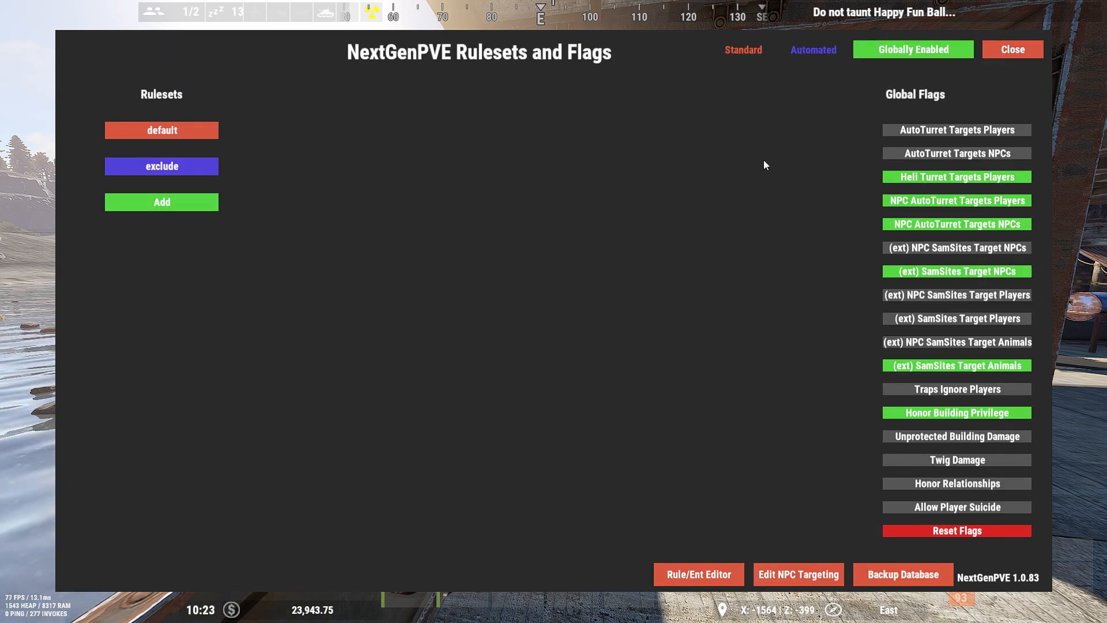
{"action": "mouse_move", "coordinate": [756, 172]}
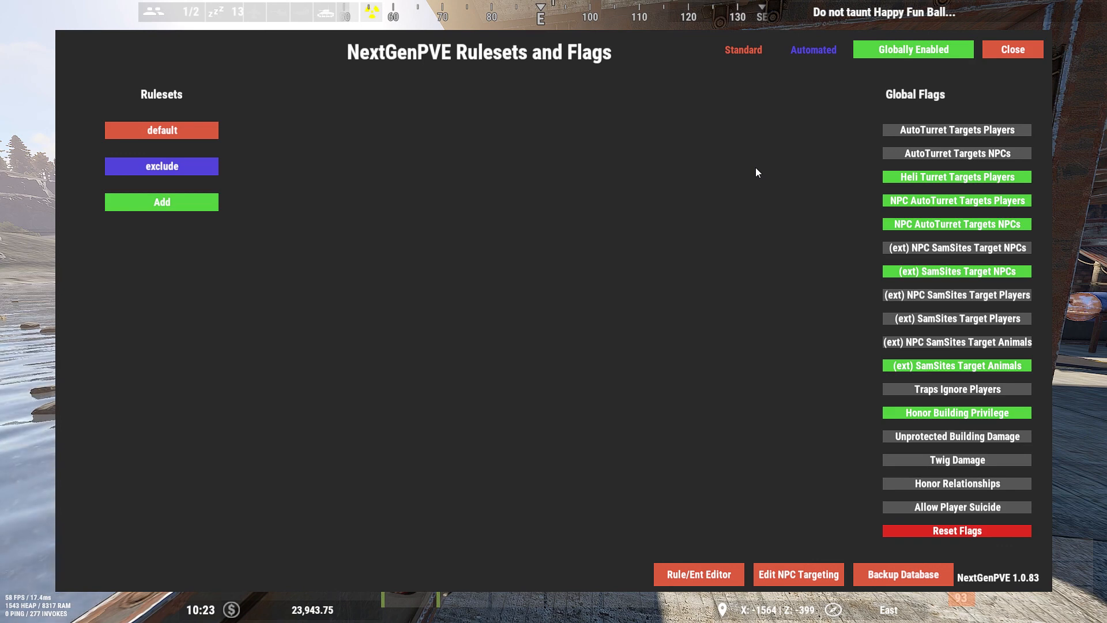